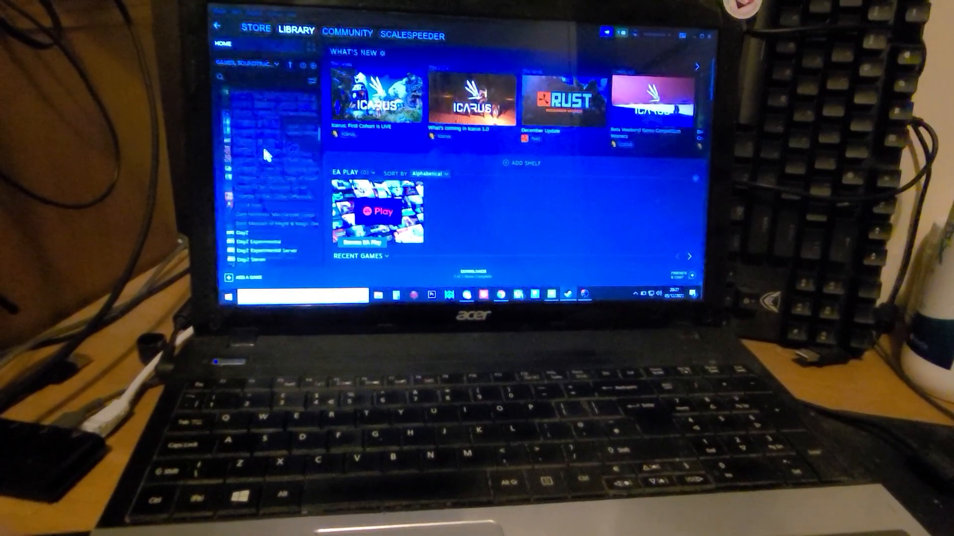
Scroll through the Steam library before switching to the GeForce Now home screen.
{"action": "scroll", "scroll_direction": "down", "scroll_amount": 3}
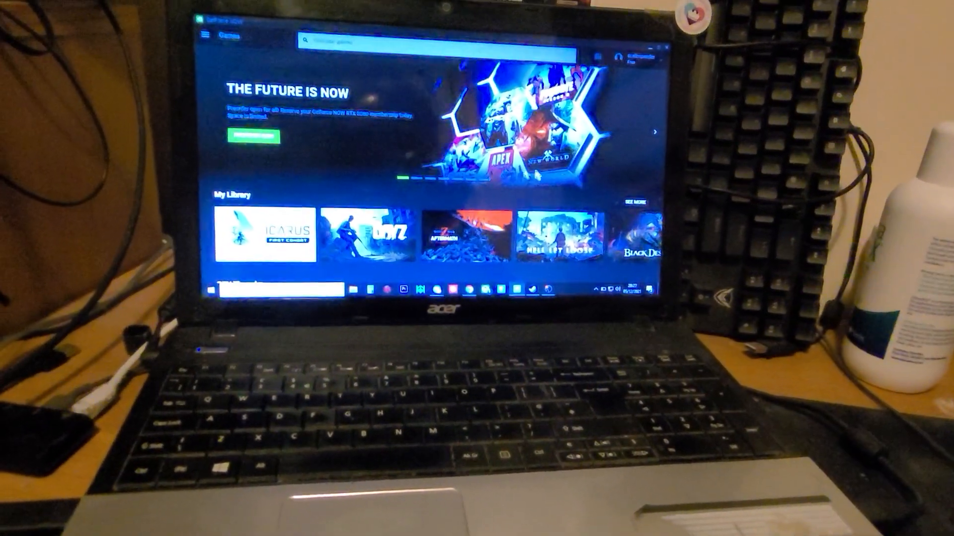
Open the full My Library page via SEE MORE, showing all 55 games.
{"action": "left_click", "coordinate": [638, 202]}
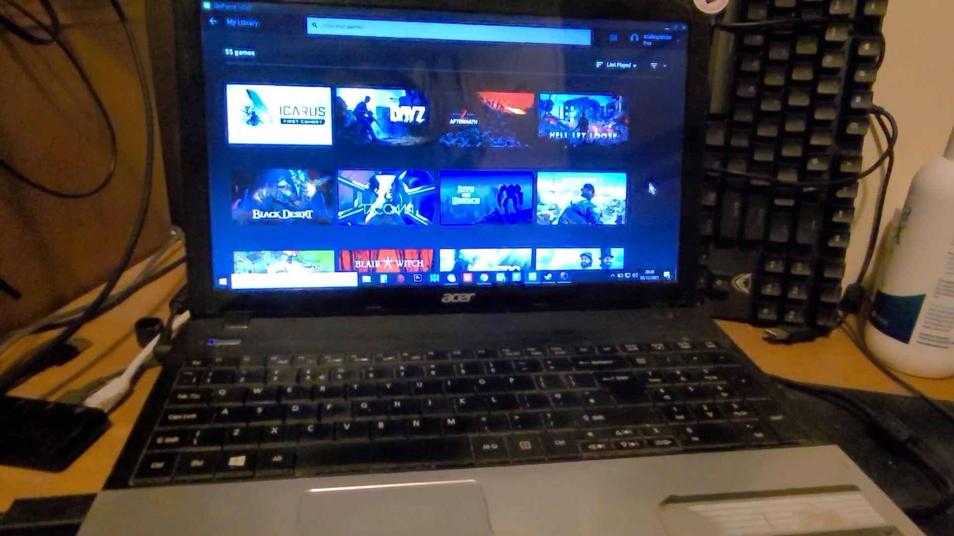
{"action": "scroll", "scroll_direction": "down", "scroll_amount": 3}
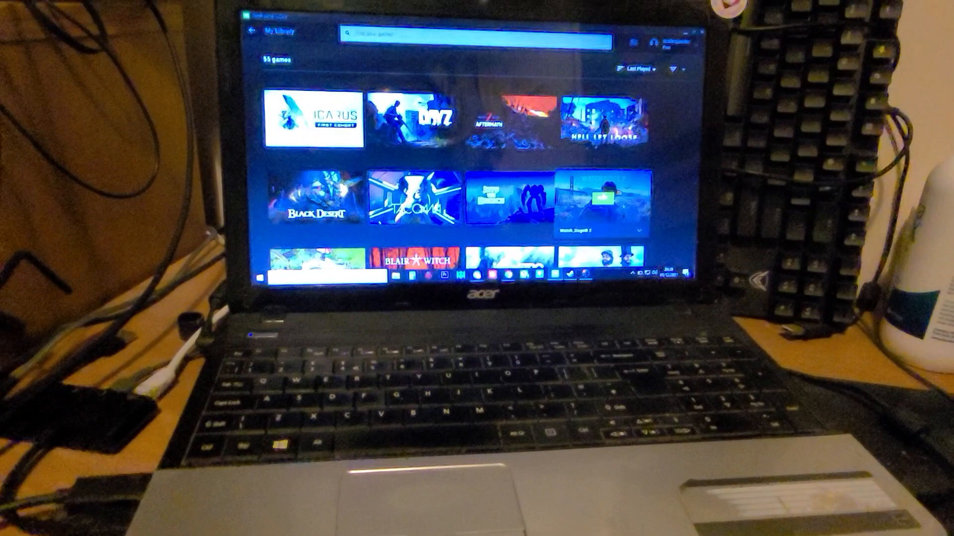
{"action": "scroll", "scroll_direction": "down", "scroll_amount": 3}
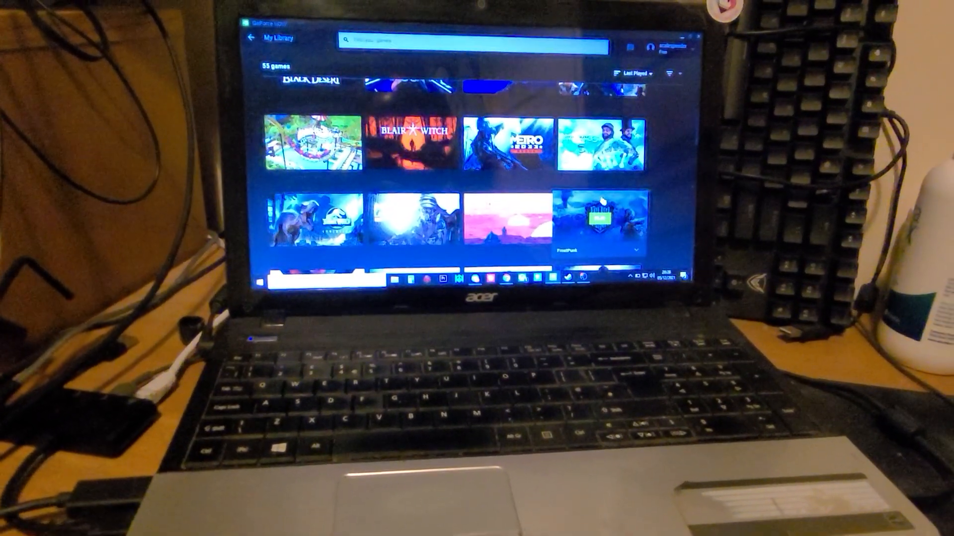
{"action": "scroll", "scroll_direction": "down", "scroll_amount": 3}
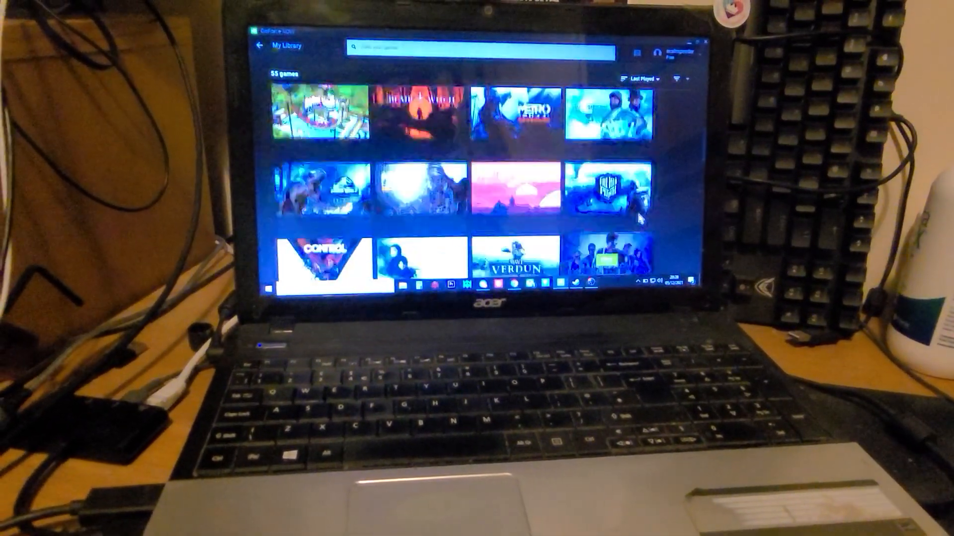
{"action": "scroll", "scroll_direction": "down", "scroll_amount": 3}
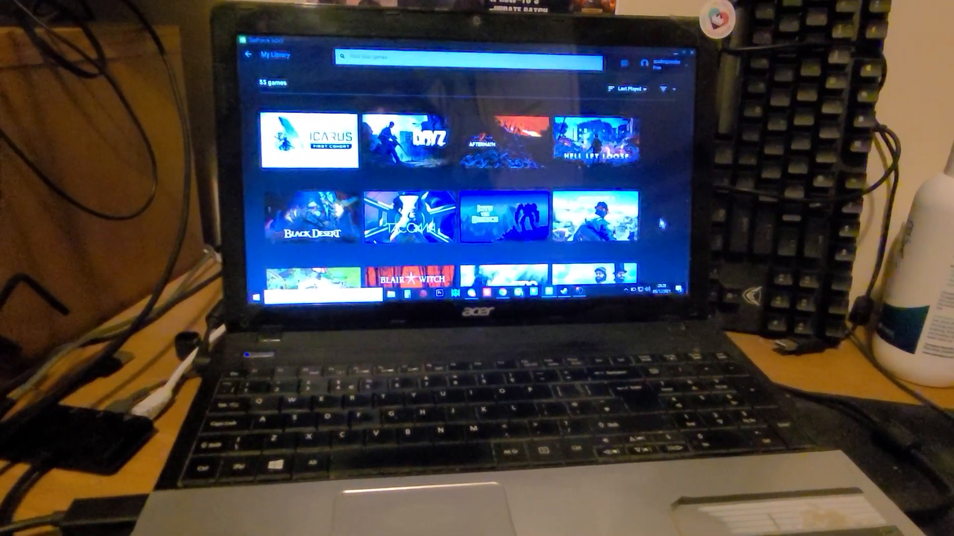
{"action": "scroll", "scroll_direction": "down", "scroll_amount": 3}
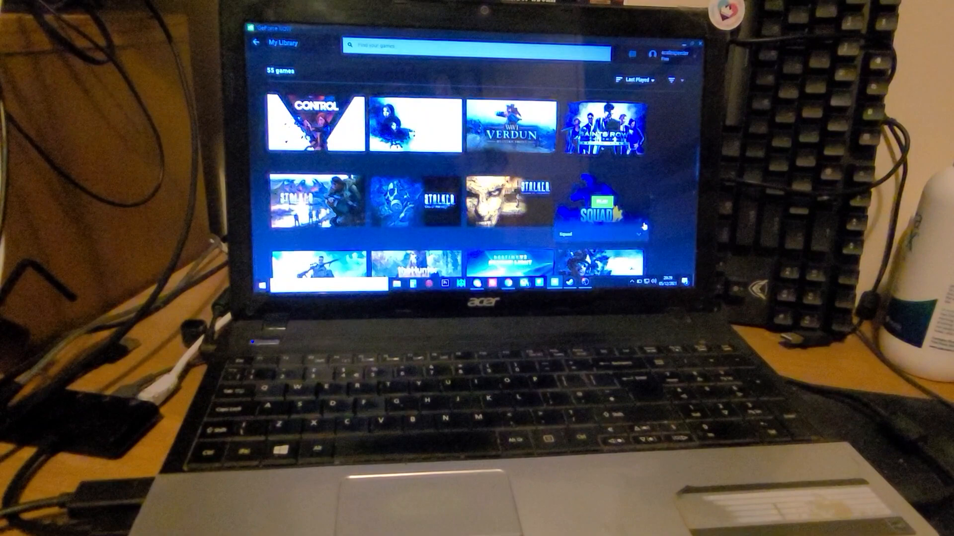
{"action": "scroll", "scroll_direction": "down", "scroll_amount": 3}
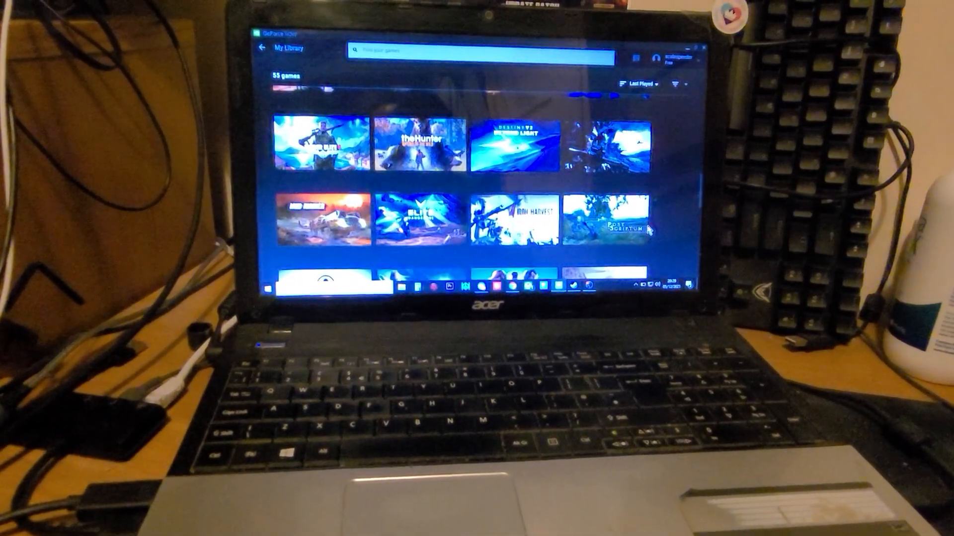
{"action": "scroll", "scroll_direction": "down", "scroll_amount": 3}
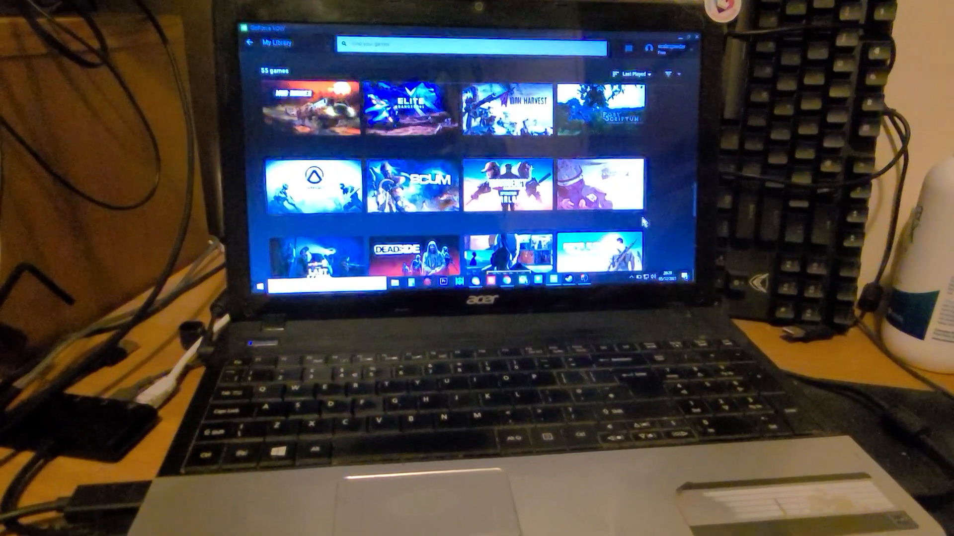
{"action": "scroll", "scroll_direction": "down", "scroll_amount": 3}
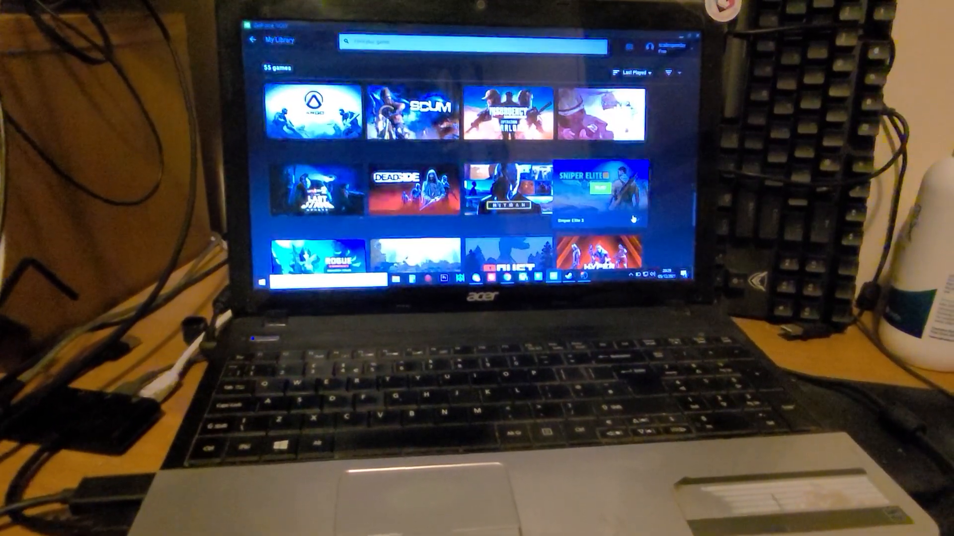
{"action": "scroll", "scroll_direction": "down", "scroll_amount": 3}
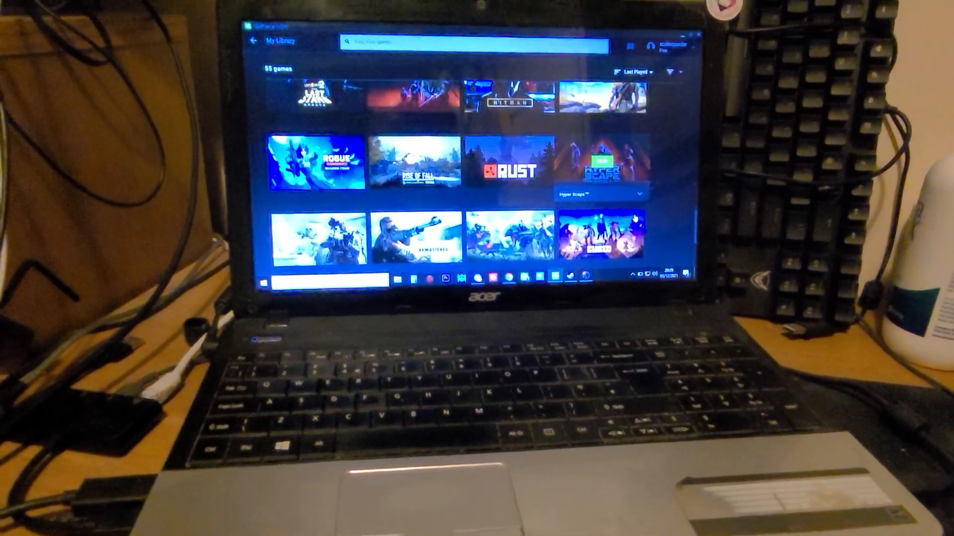
{"action": "scroll", "scroll_direction": "down", "scroll_amount": 3}
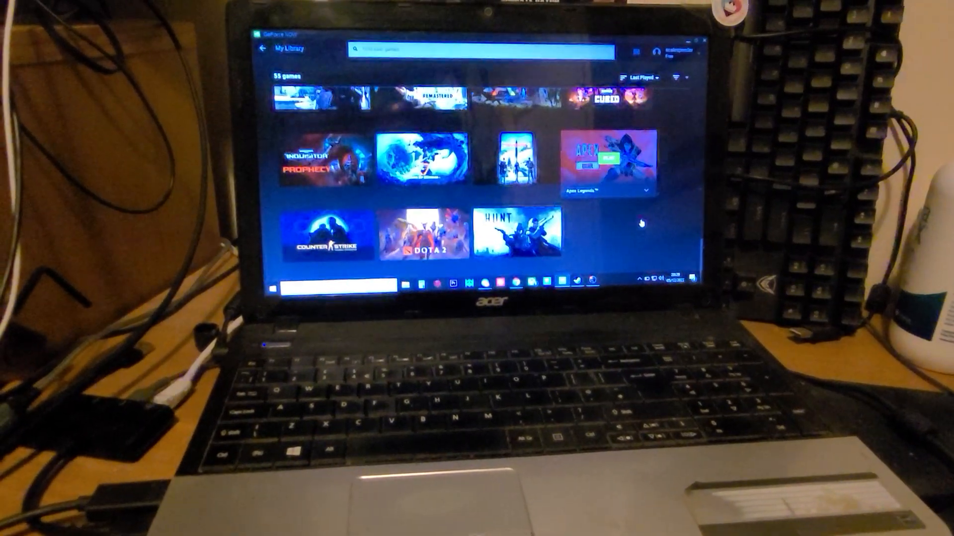
{"action": "scroll", "scroll_direction": "down", "scroll_amount": 3}
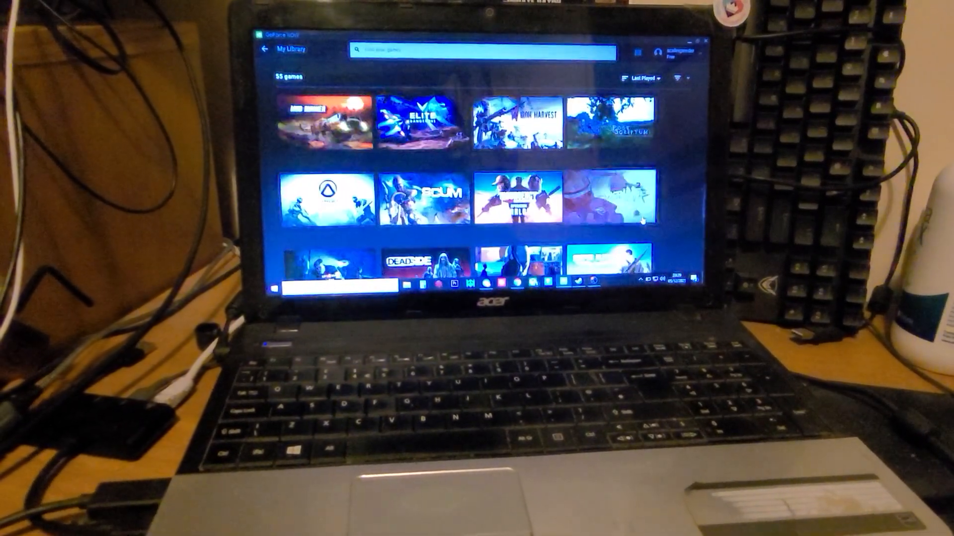
{"action": "scroll", "scroll_direction": "down", "scroll_amount": 3}
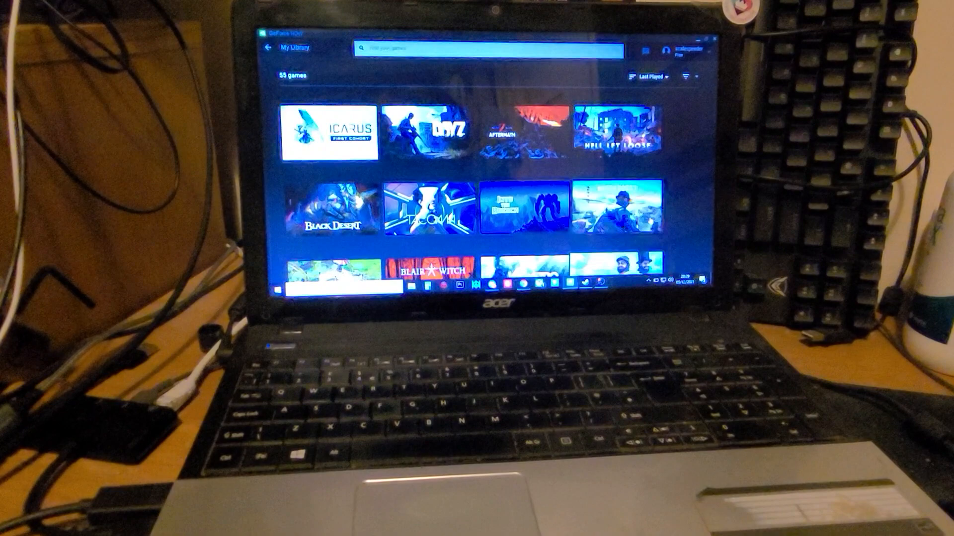